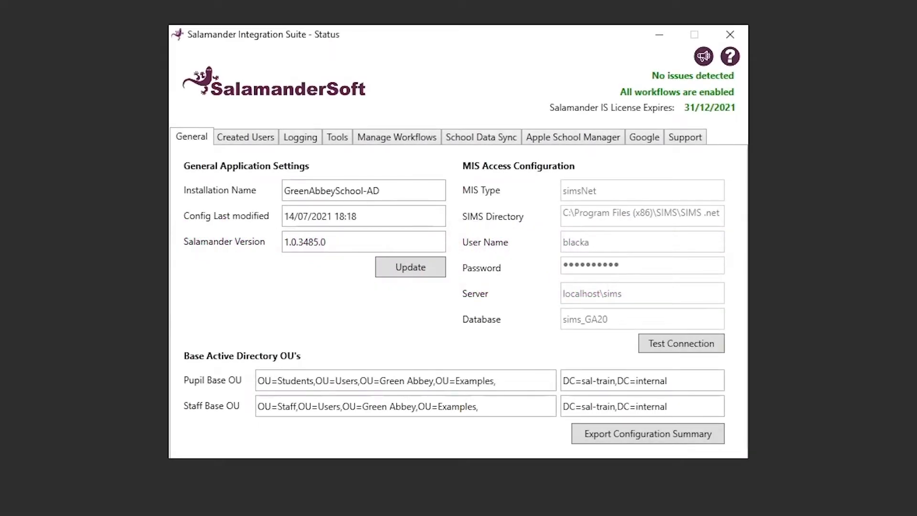
{"action": "mouse_move", "coordinate": [886, 30]}
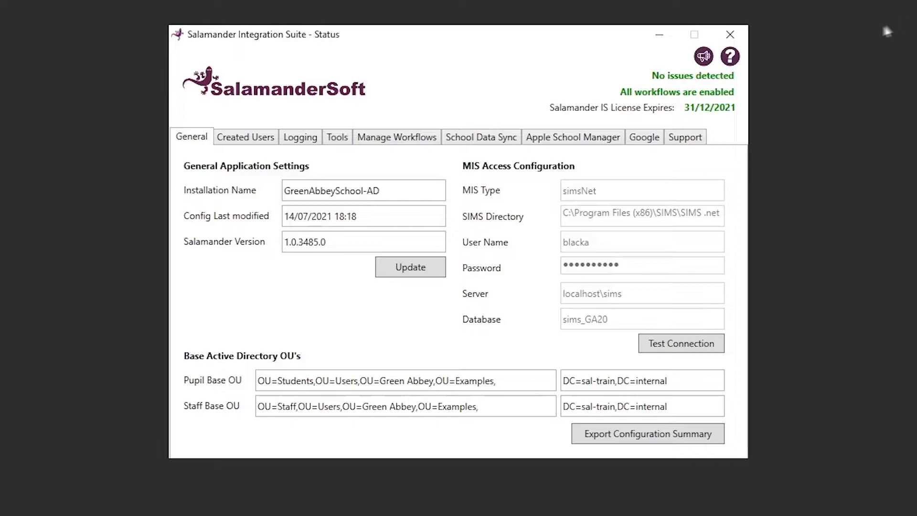
{"action": "mouse_move", "coordinate": [745, 80]}
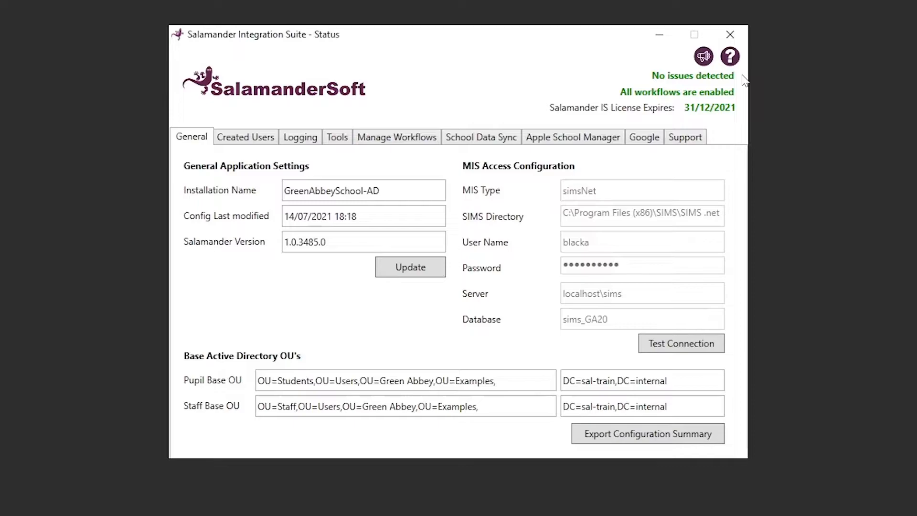
{"action": "mouse_move", "coordinate": [743, 94]}
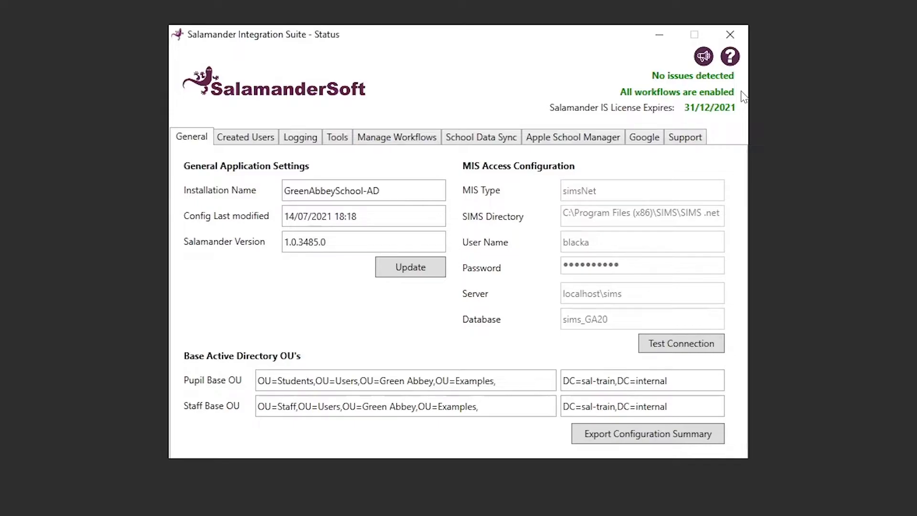
{"action": "mouse_move", "coordinate": [744, 114]}
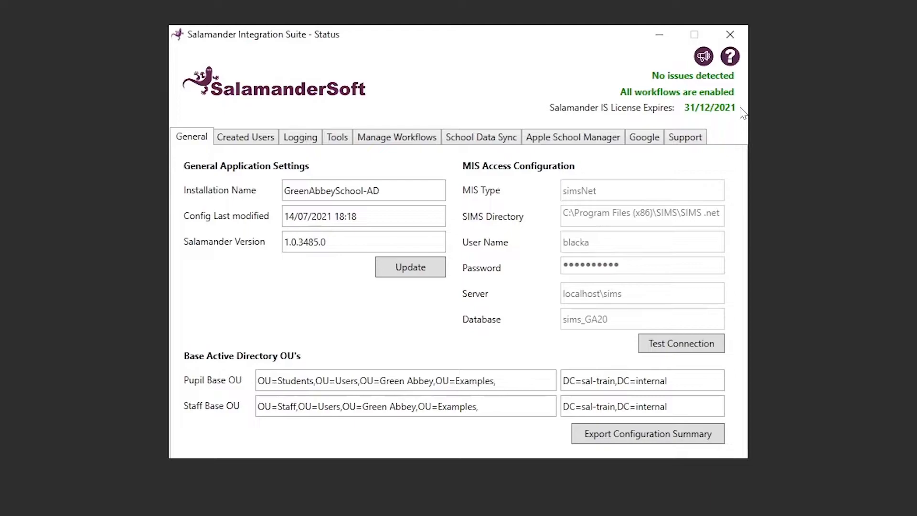
{"action": "mouse_move", "coordinate": [836, 270]}
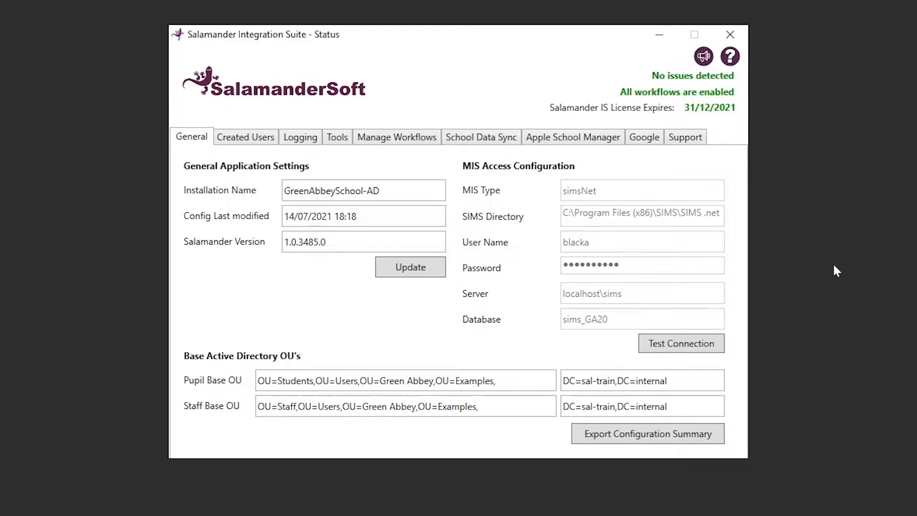
{"action": "mouse_move", "coordinate": [701, 269]}
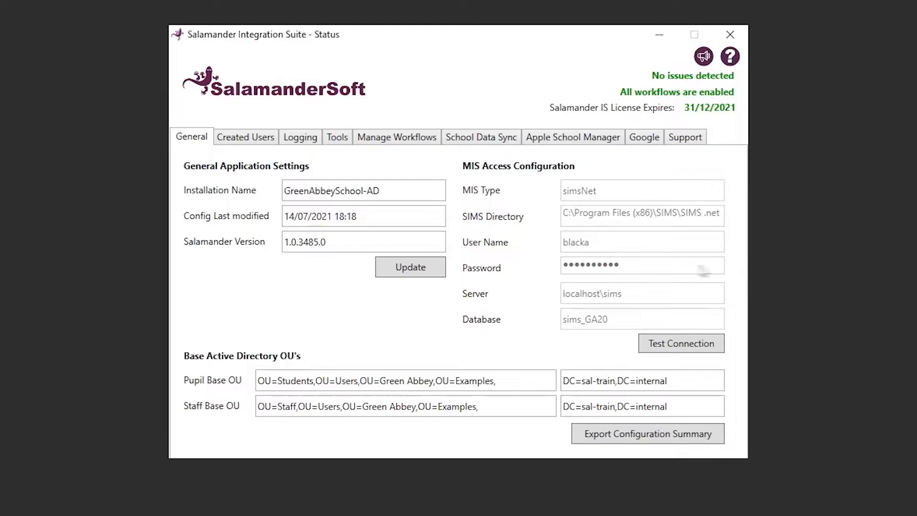
Check for application updates and run a successful MIS database connection test
{"action": "left_click", "coordinate": [409, 267]}
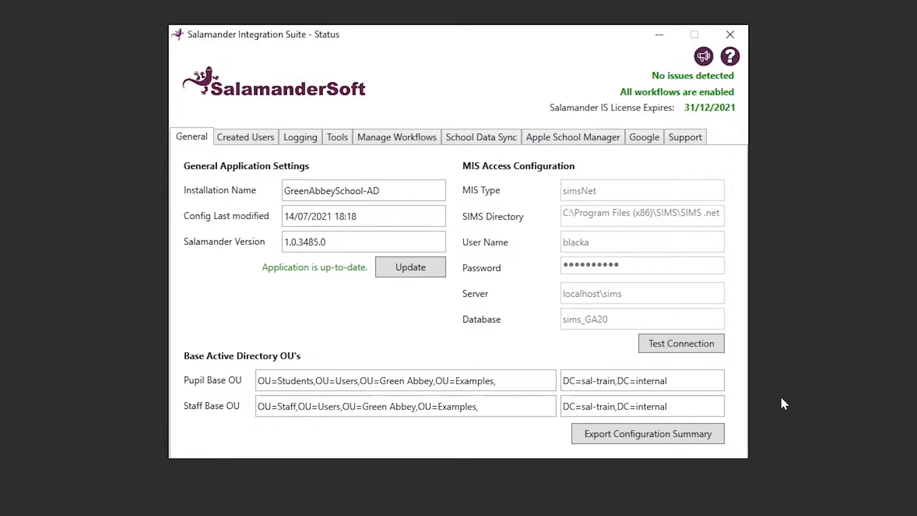
{"action": "mouse_move", "coordinate": [763, 385]}
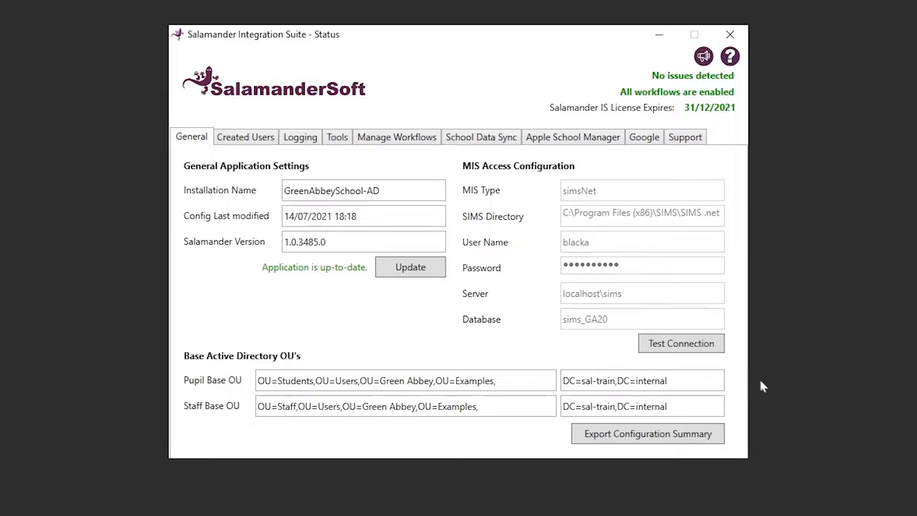
{"action": "left_click", "coordinate": [681, 343]}
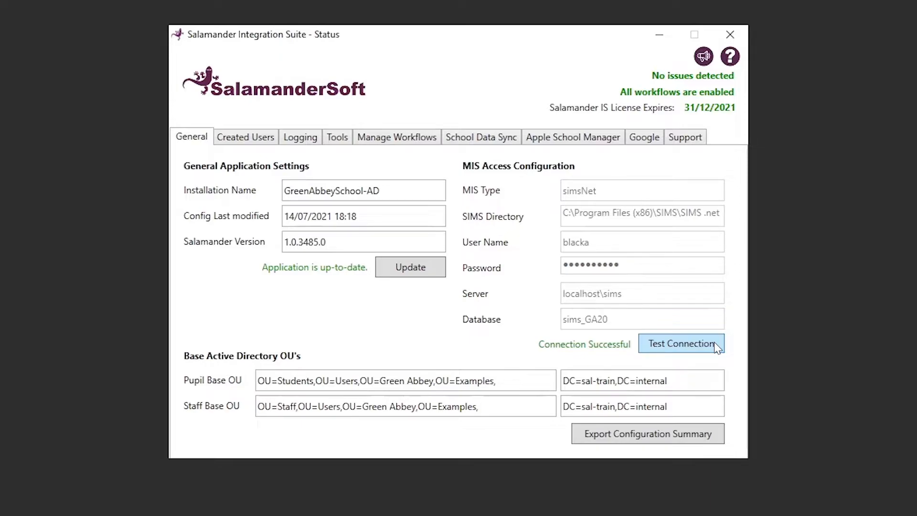
{"action": "mouse_move", "coordinate": [730, 362]}
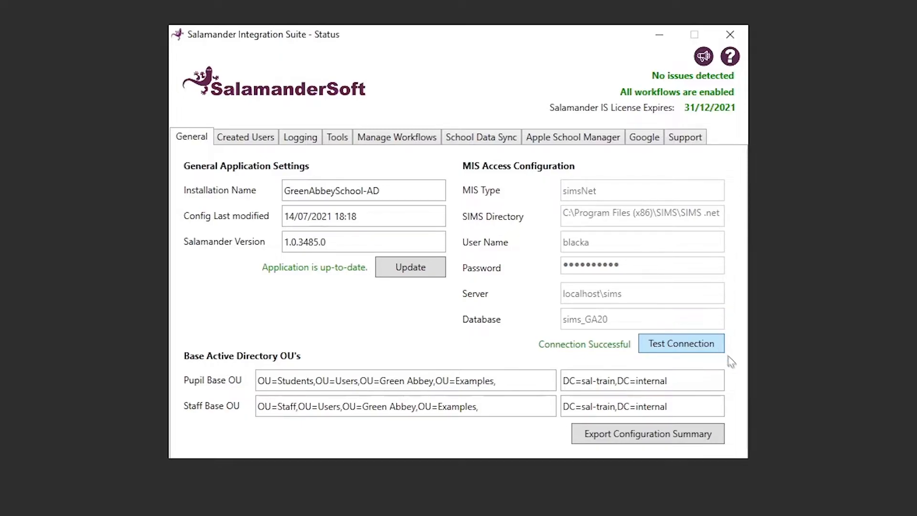
{"action": "mouse_move", "coordinate": [777, 407]}
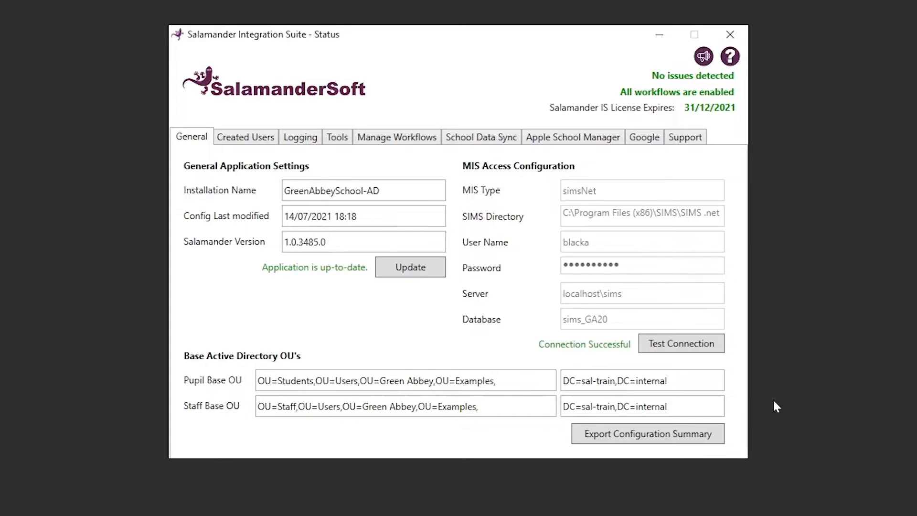
{"action": "mouse_move", "coordinate": [247, 142]}
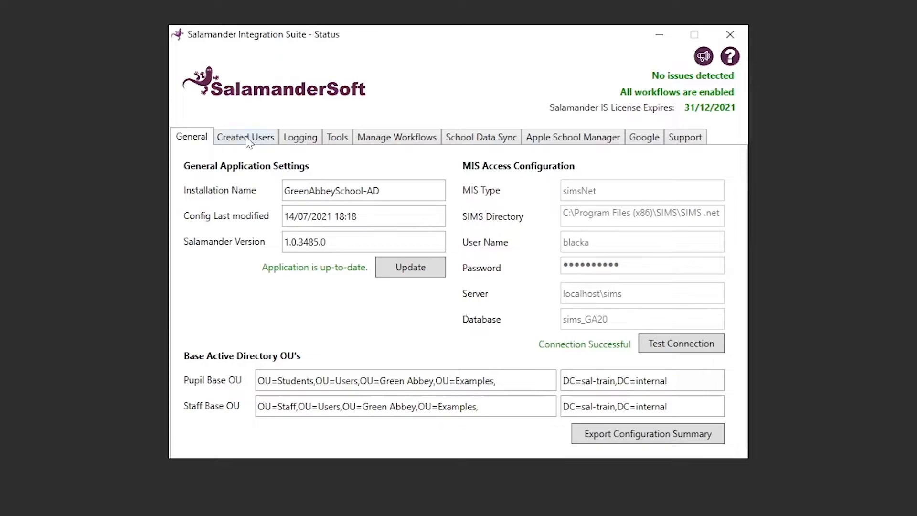
Search Year 7 pupils created on any date by surname, then switch to Staff accounts
{"action": "left_click", "coordinate": [245, 136]}
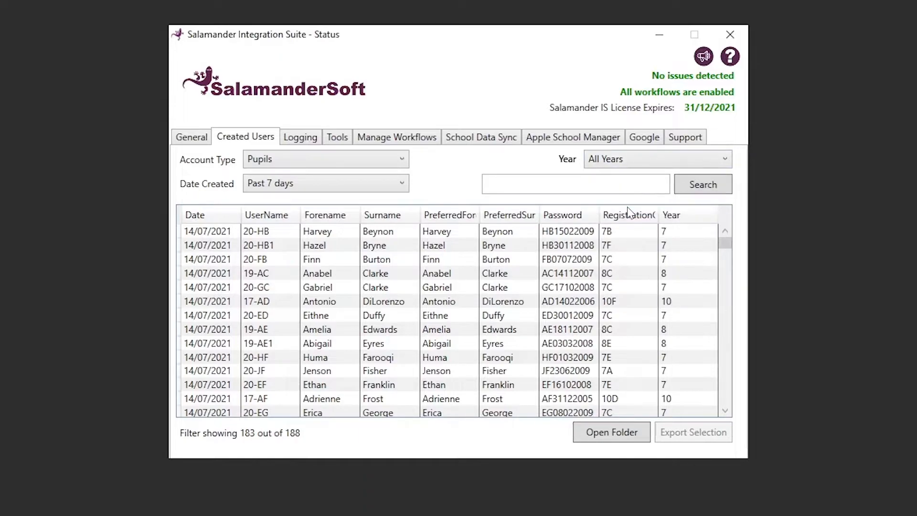
{"action": "left_click", "coordinate": [655, 159]}
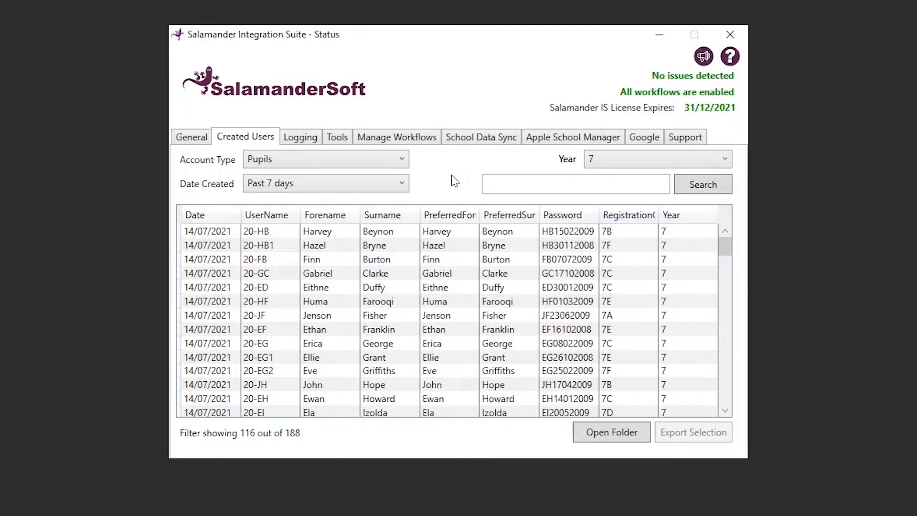
{"action": "left_click", "coordinate": [325, 183]}
{"action": "type", "text": "Fisher"}
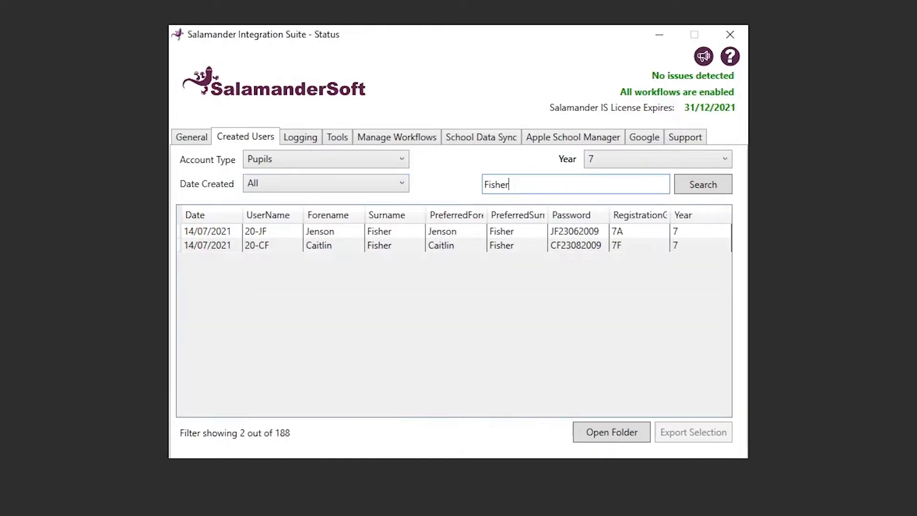
{"action": "left_click", "coordinate": [322, 159]}
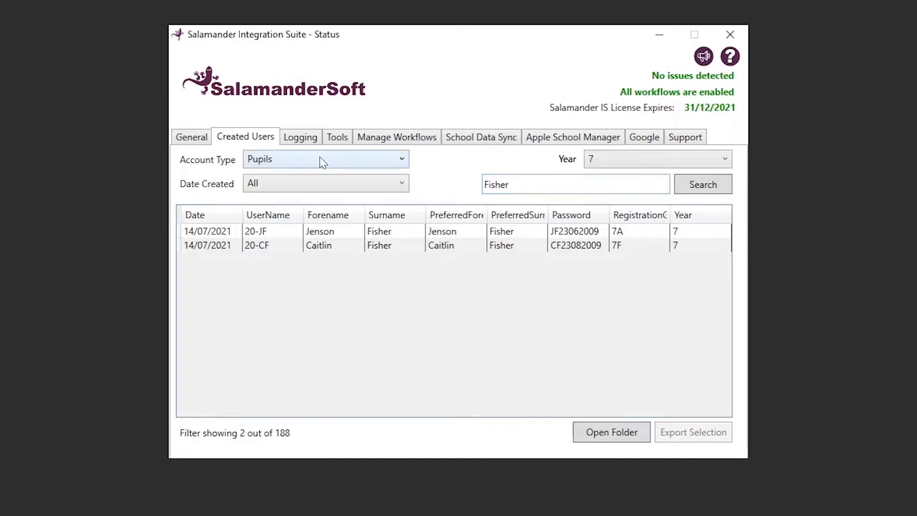
{"action": "left_click", "coordinate": [325, 158]}
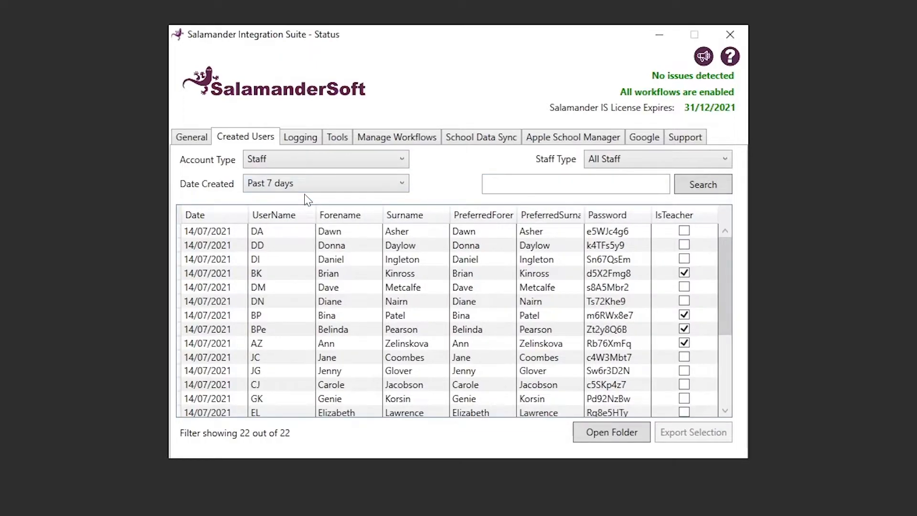
Filter created staff to Non Teachers from the past 31 days and view the logs
{"action": "left_click", "coordinate": [656, 159]}
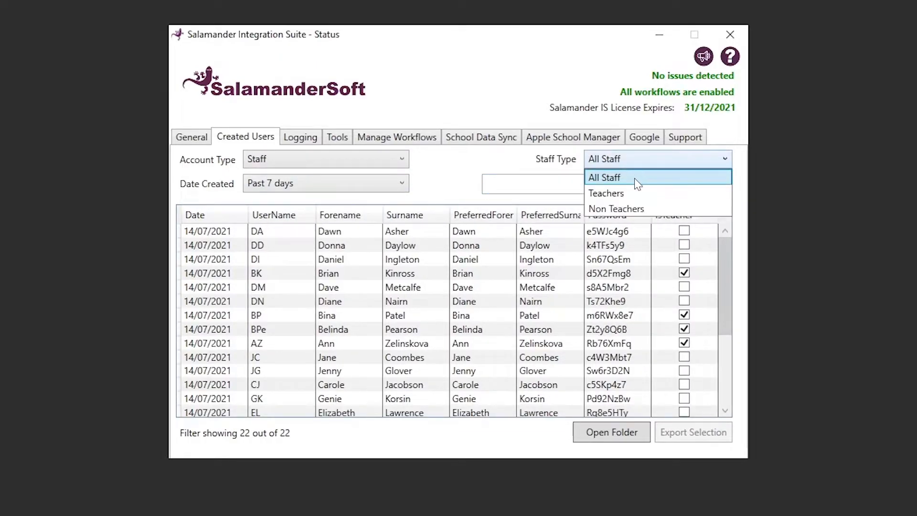
{"action": "mouse_move", "coordinate": [638, 209]}
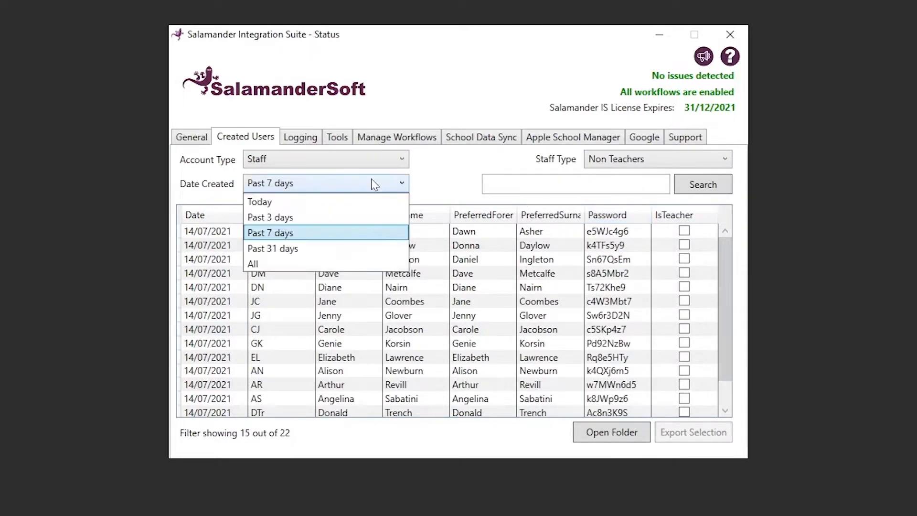
{"action": "left_click", "coordinate": [273, 248]}
{"action": "type", "text": "Glover"}
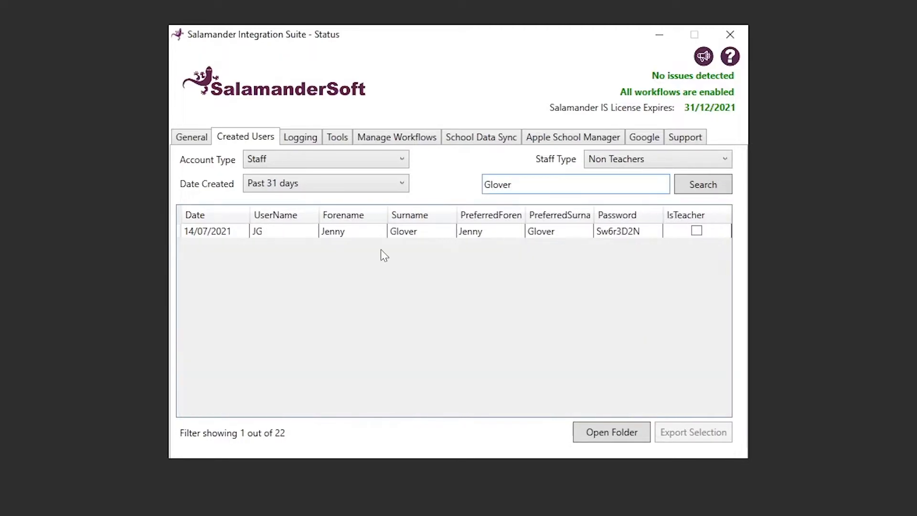
{"action": "left_click", "coordinate": [300, 137]}
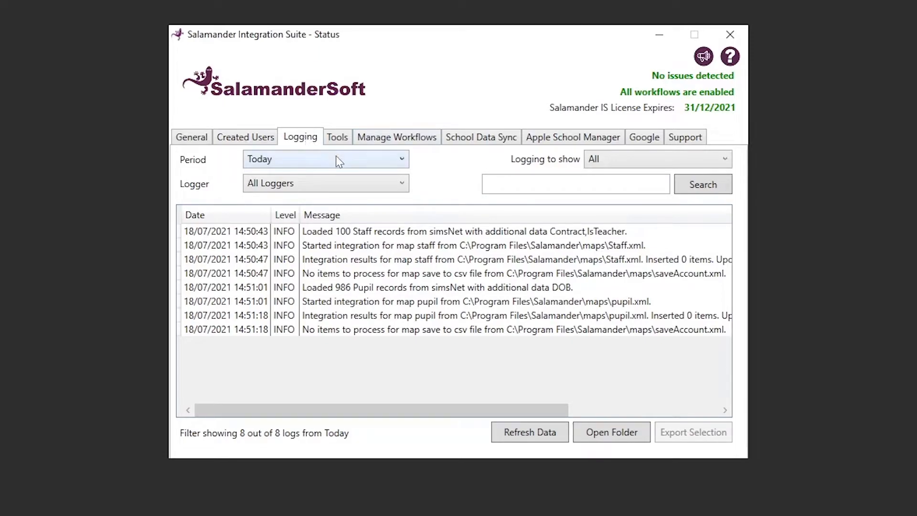
{"action": "mouse_move", "coordinate": [390, 224]}
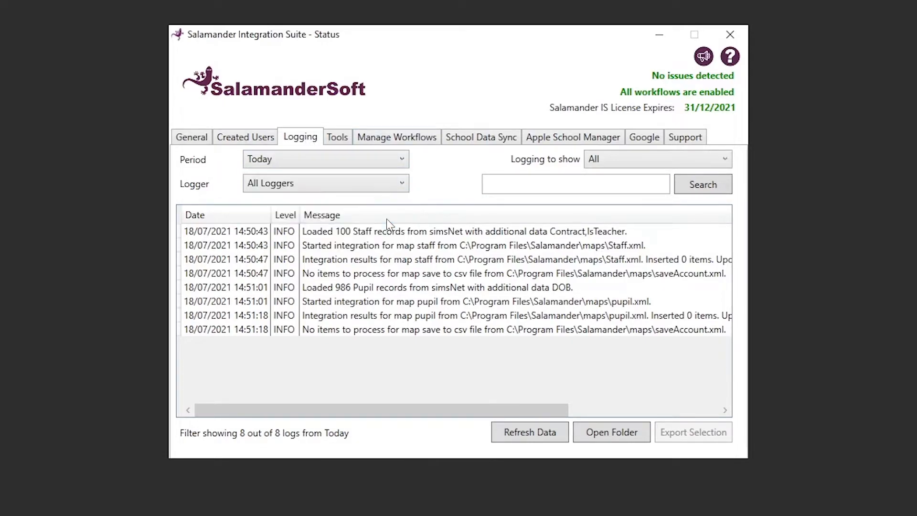
Widen the log to the past 31 days, review Logger options, and reach Tools
{"action": "left_click", "coordinate": [325, 183]}
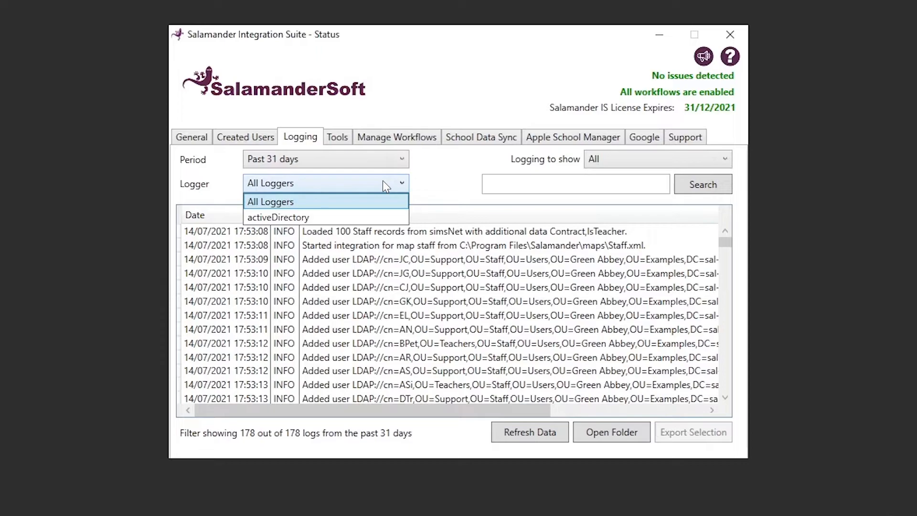
{"action": "left_click", "coordinate": [270, 201]}
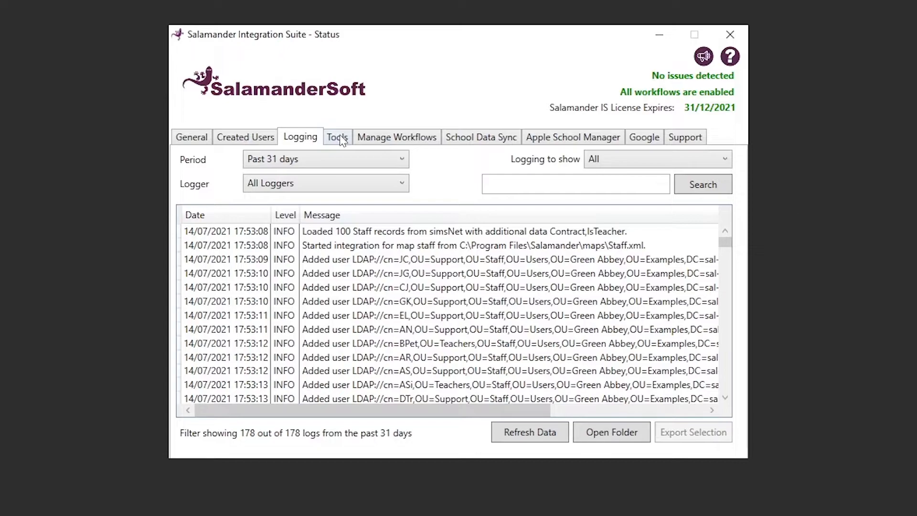
{"action": "left_click", "coordinate": [336, 136]}
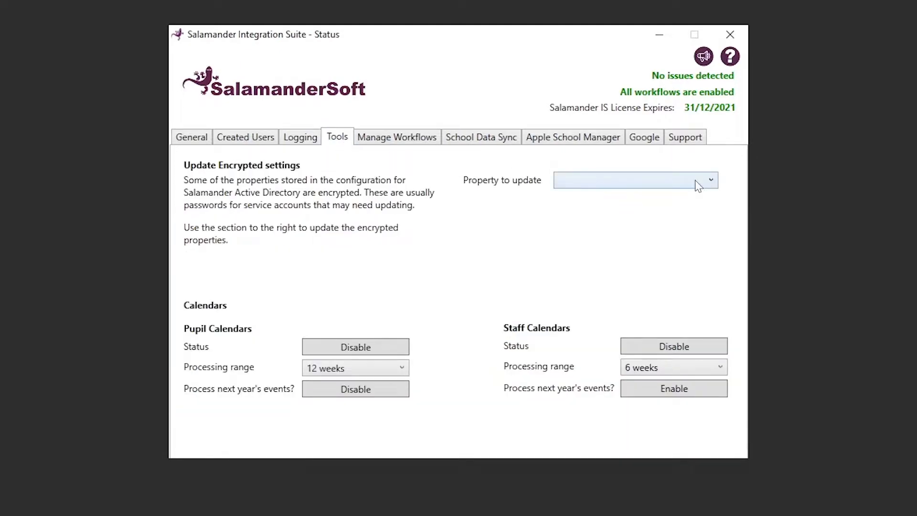
Save a new exchange.password value and disable next year's pupil calendar events
{"action": "left_click", "coordinate": [709, 180]}
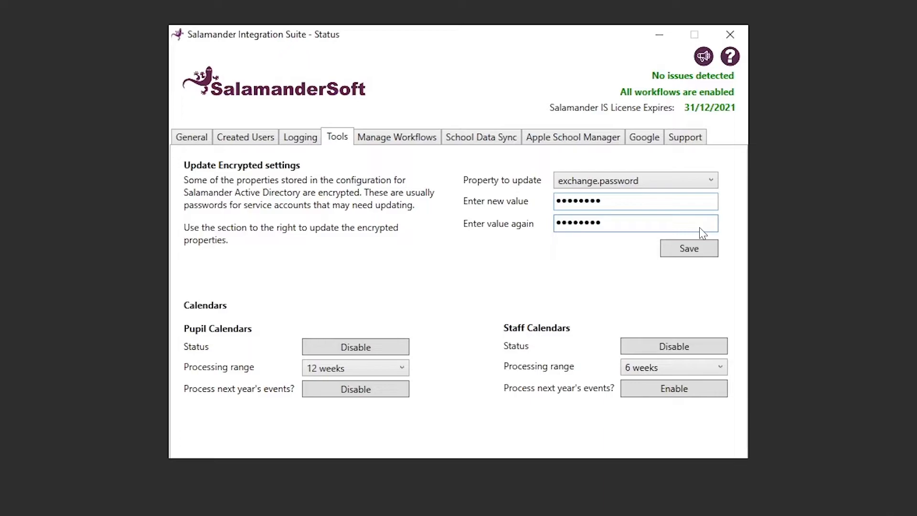
{"action": "left_click", "coordinate": [688, 248]}
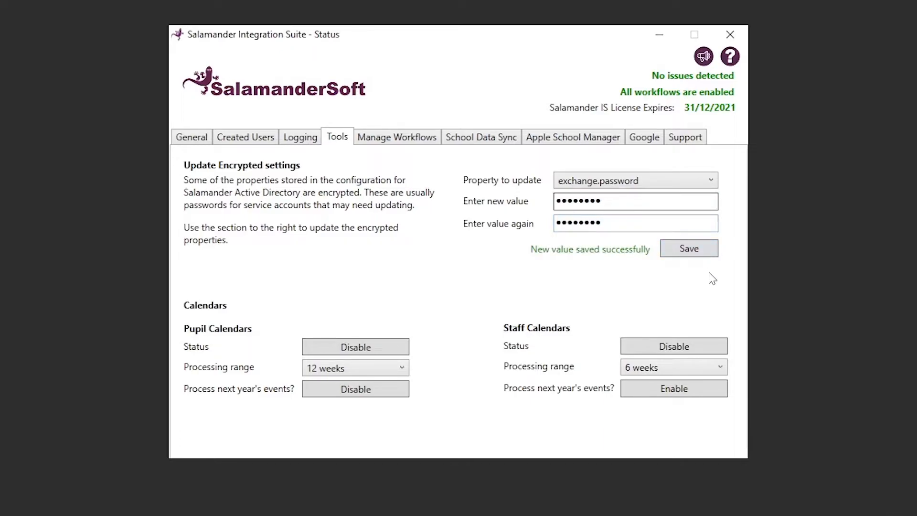
{"action": "mouse_move", "coordinate": [500, 328]}
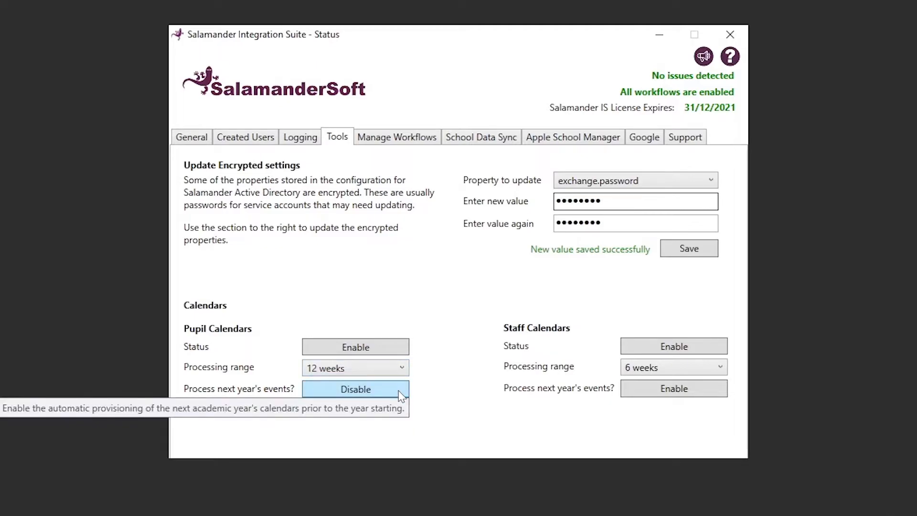
{"action": "left_click", "coordinate": [355, 389]}
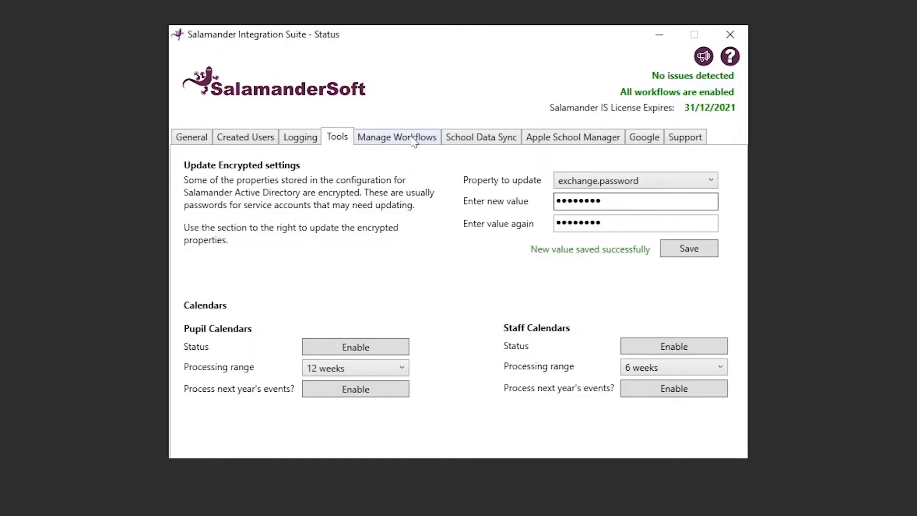
Disable the appleSchoolManager workflow in Manage Workflows and confirm with Yes
{"action": "left_click", "coordinate": [396, 137]}
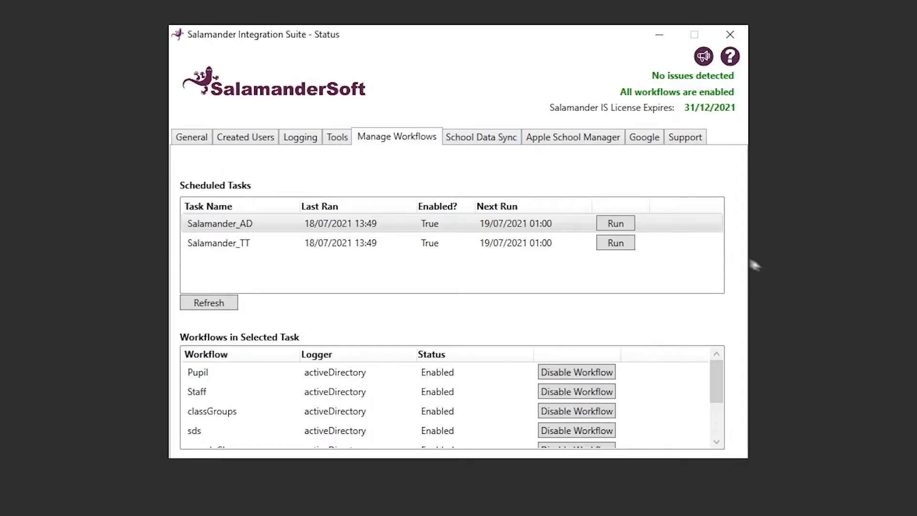
{"action": "mouse_move", "coordinate": [784, 276]}
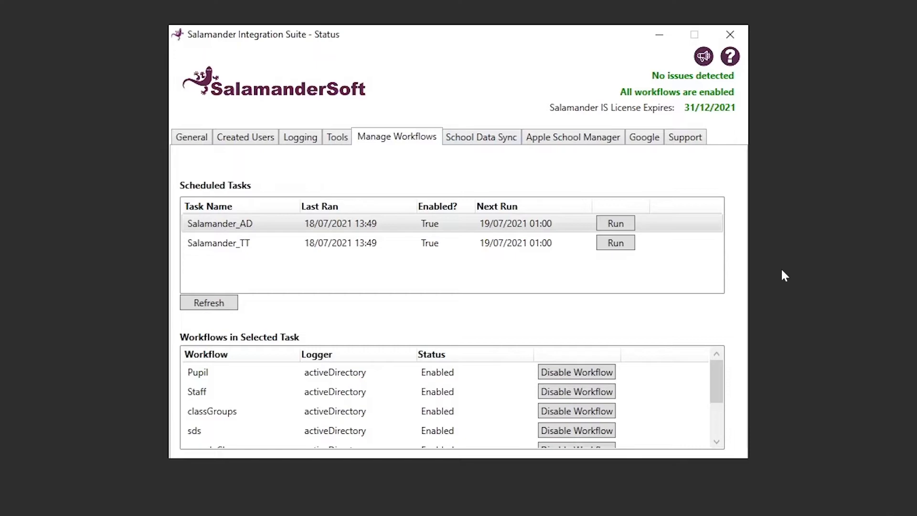
{"action": "scroll", "scroll_direction": "down", "scroll_amount": 3}
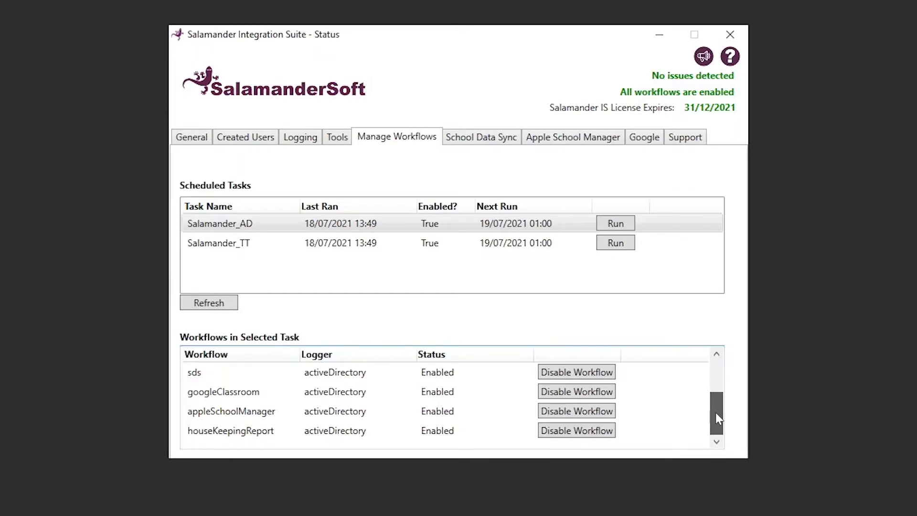
{"action": "mouse_move", "coordinate": [736, 414]}
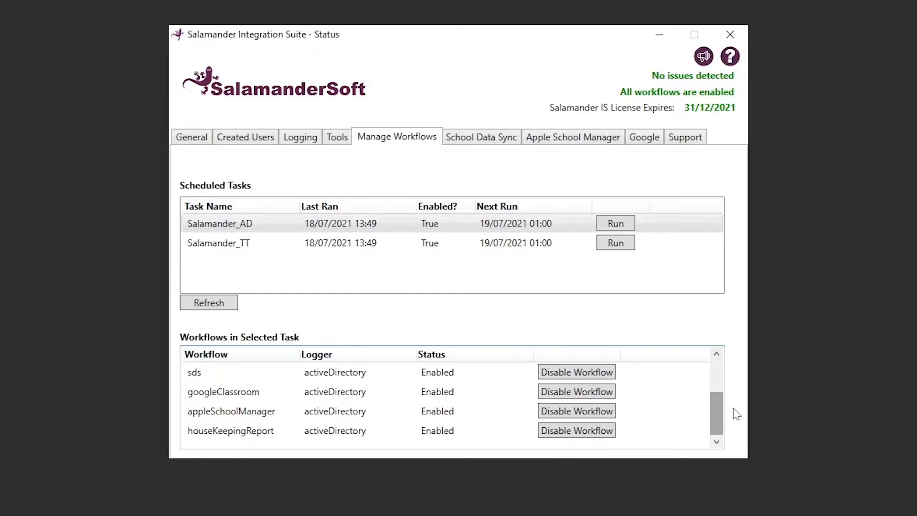
{"action": "left_click", "coordinate": [576, 411]}
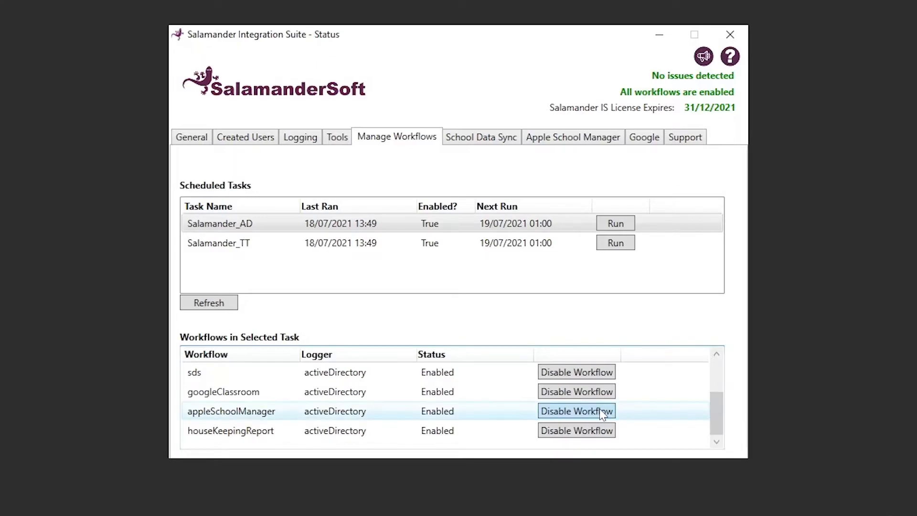
{"action": "left_click", "coordinate": [575, 410]}
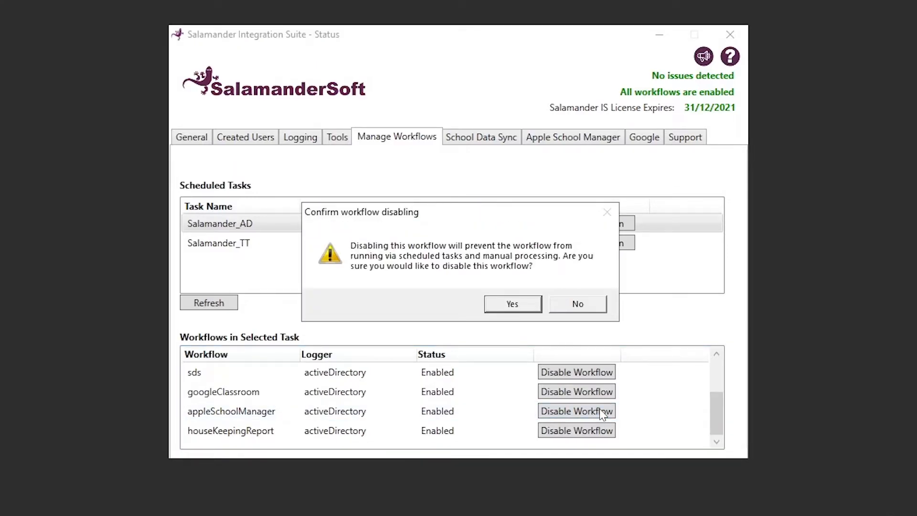
{"action": "left_click", "coordinate": [512, 303]}
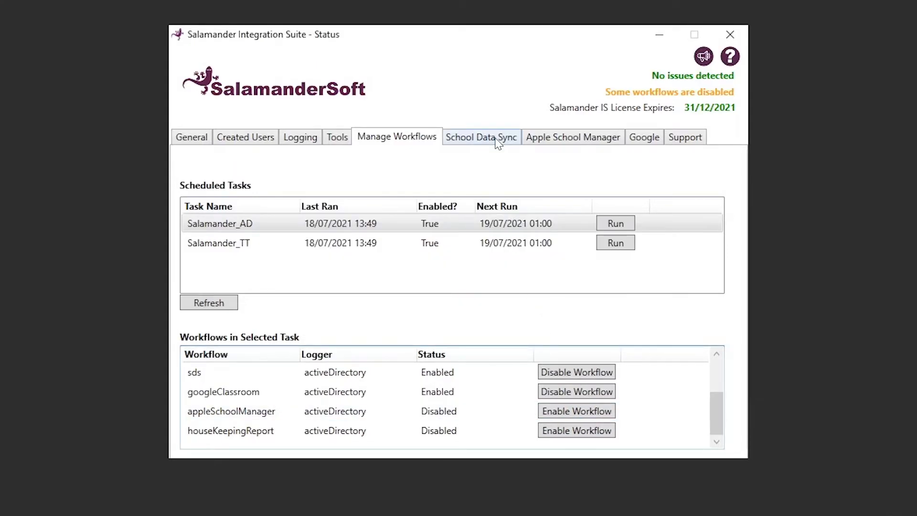
Enable School Data Sync uploads and confirm the prompt
{"action": "left_click", "coordinate": [481, 137]}
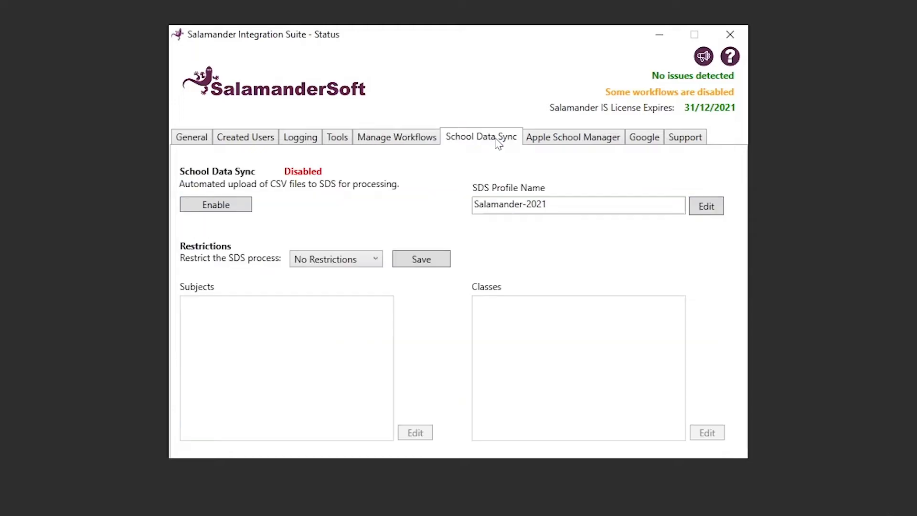
{"action": "left_click", "coordinate": [216, 205]}
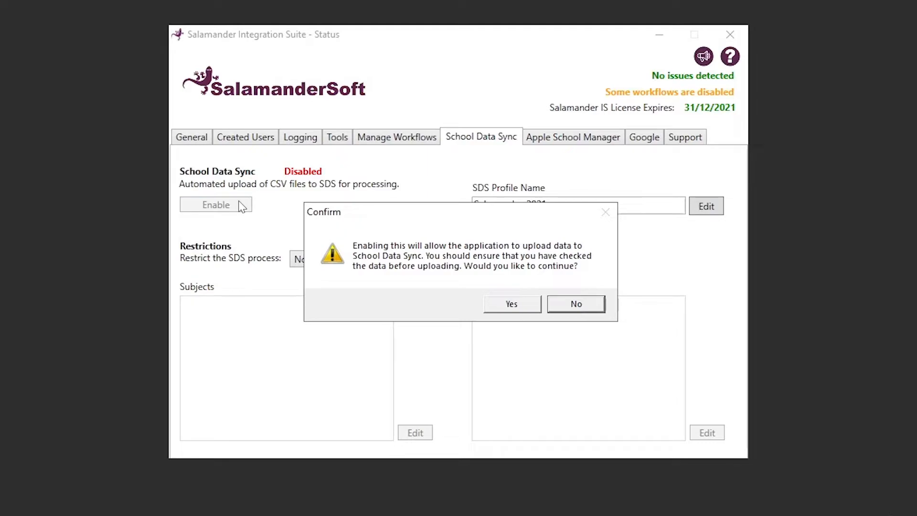
{"action": "left_click", "coordinate": [511, 303]}
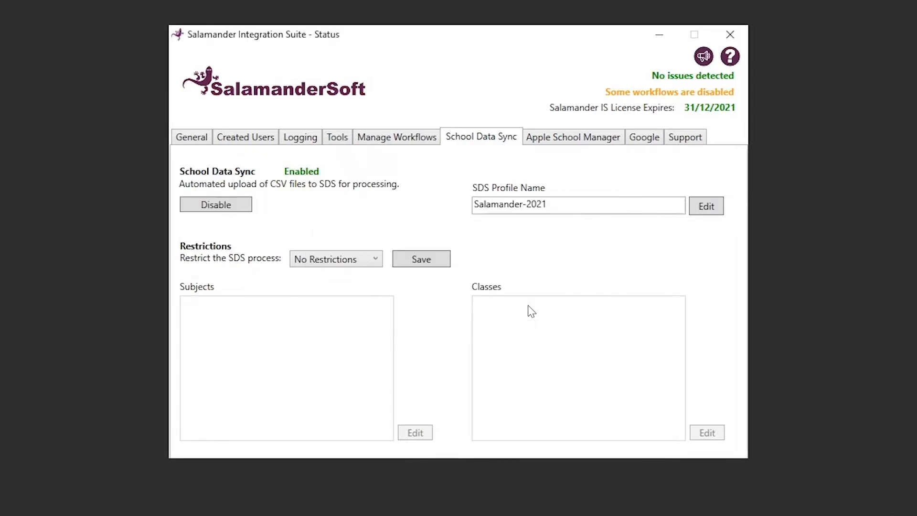
Begin editing the SDS profile name, then abandon the change
{"action": "left_click", "coordinate": [705, 206]}
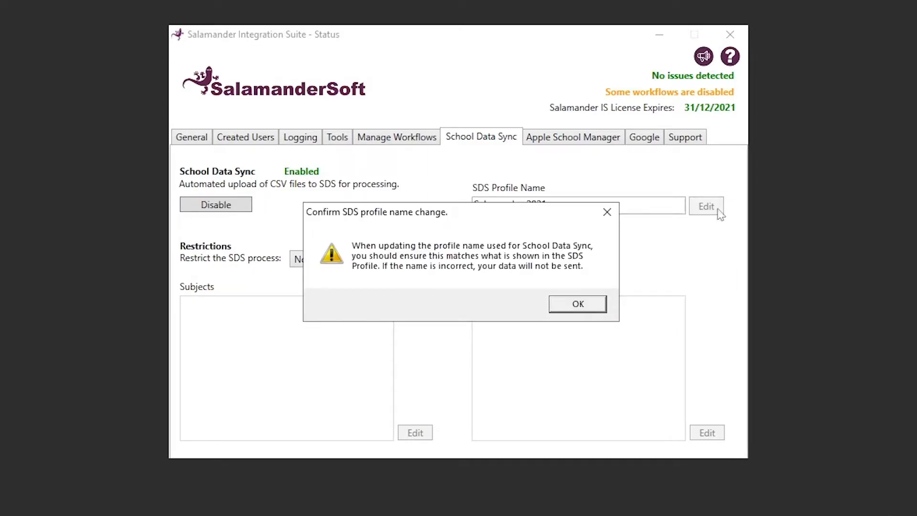
{"action": "left_click", "coordinate": [576, 303]}
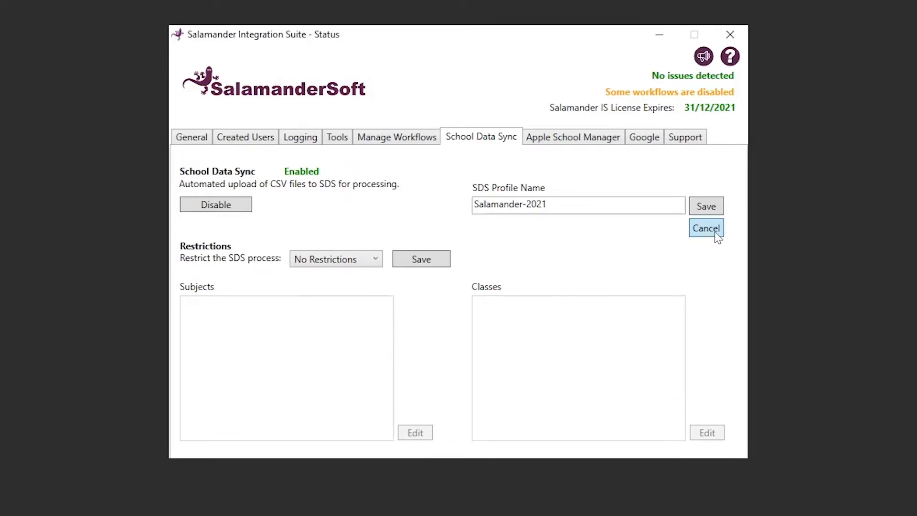
{"action": "left_click", "coordinate": [335, 259]}
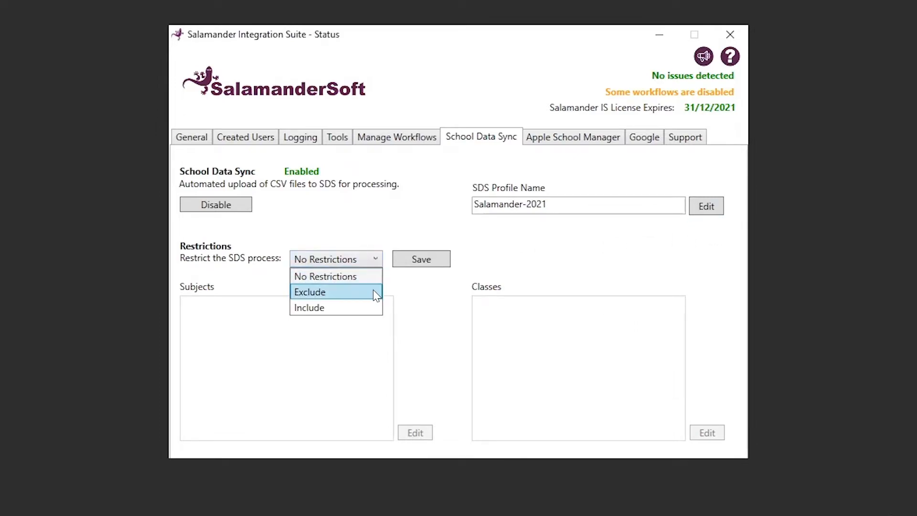
Set the SDS restriction to Exclude and close the subjects list unchanged
{"action": "left_click", "coordinate": [309, 291]}
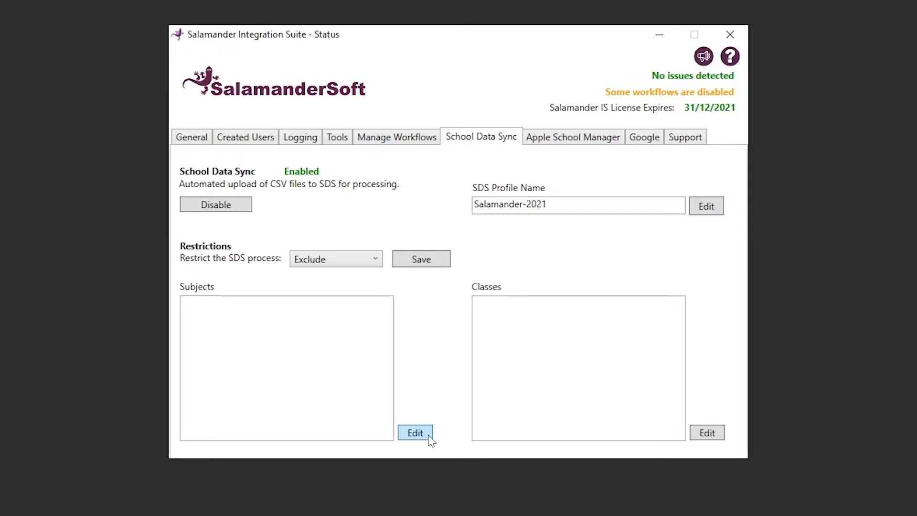
{"action": "left_click", "coordinate": [415, 432]}
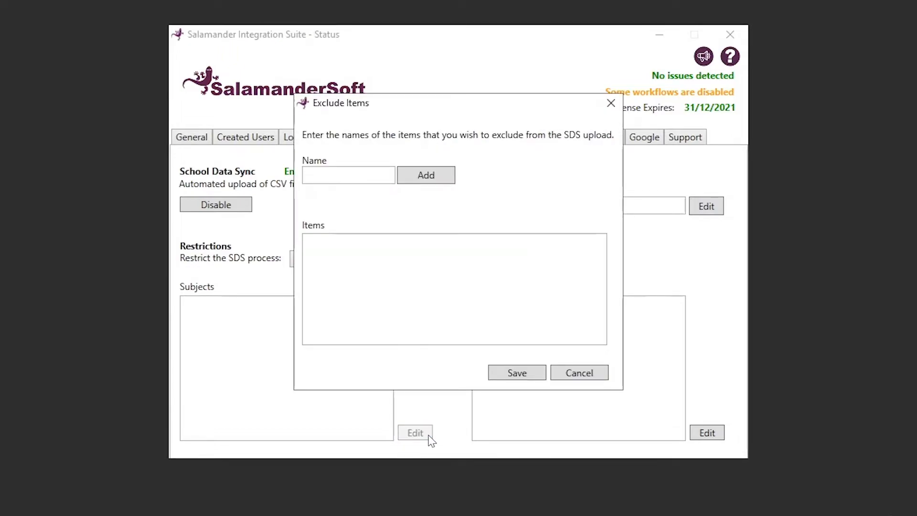
{"action": "left_click", "coordinate": [579, 372]}
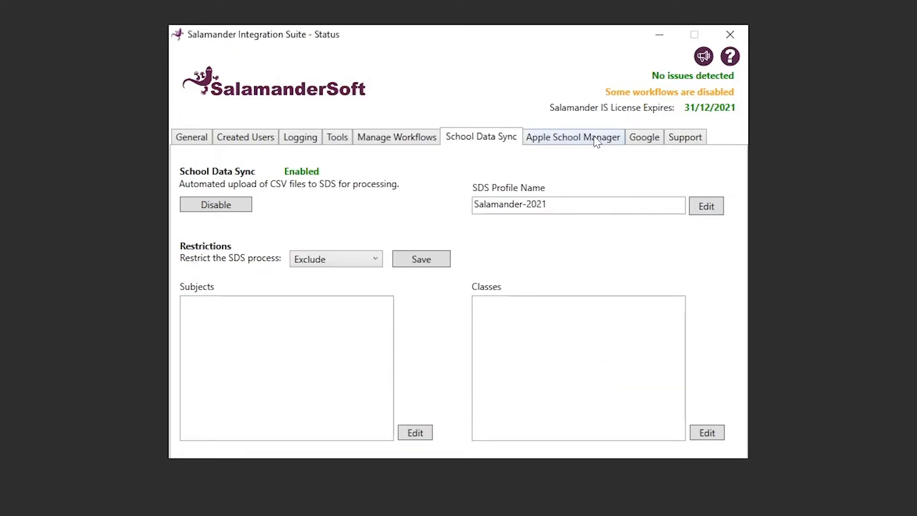
Enable Apple School Manager uploads with confirmation, then view the Google Classroom settings
{"action": "left_click", "coordinate": [572, 138]}
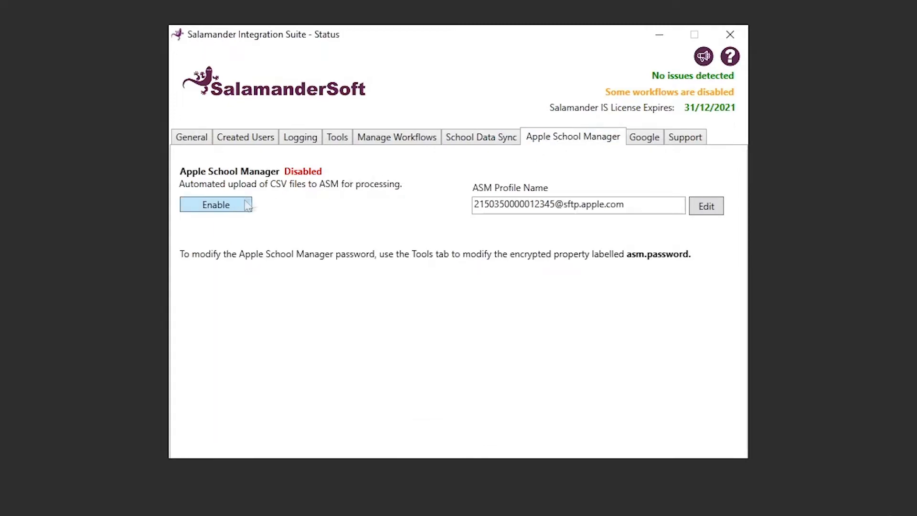
{"action": "left_click", "coordinate": [216, 204]}
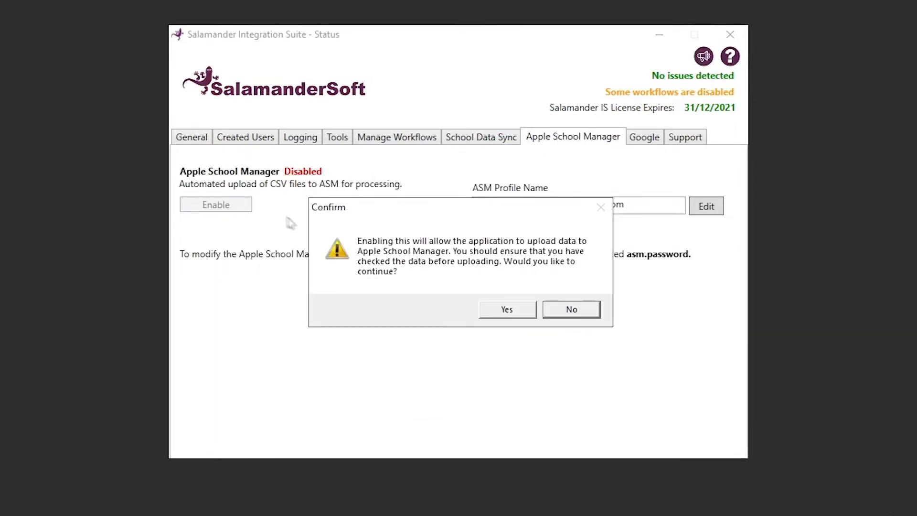
{"action": "left_click", "coordinate": [506, 309]}
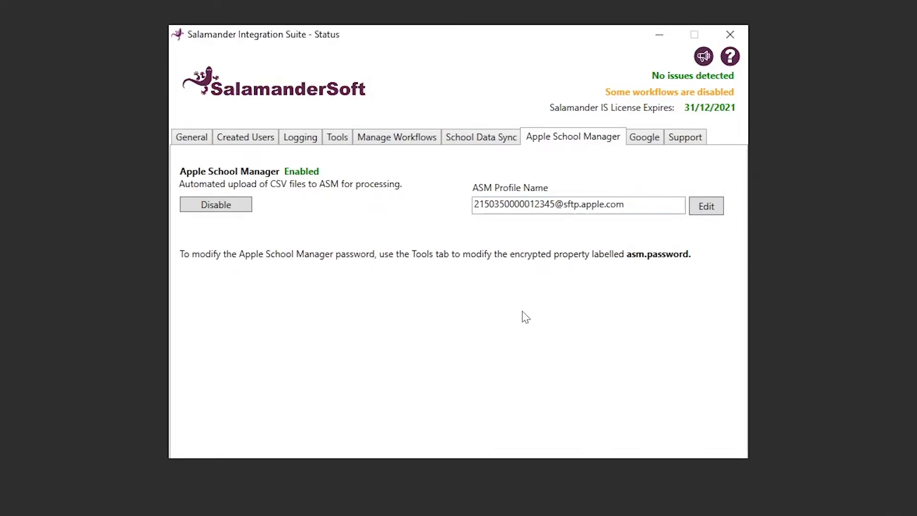
{"action": "left_click", "coordinate": [643, 137]}
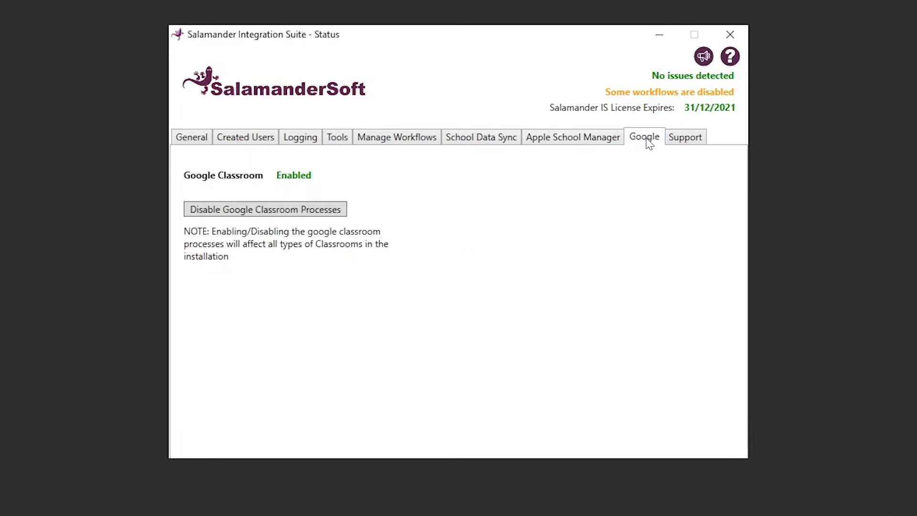
Disable Google Classroom processes and confirm the warning with Yes
{"action": "left_click", "coordinate": [264, 209]}
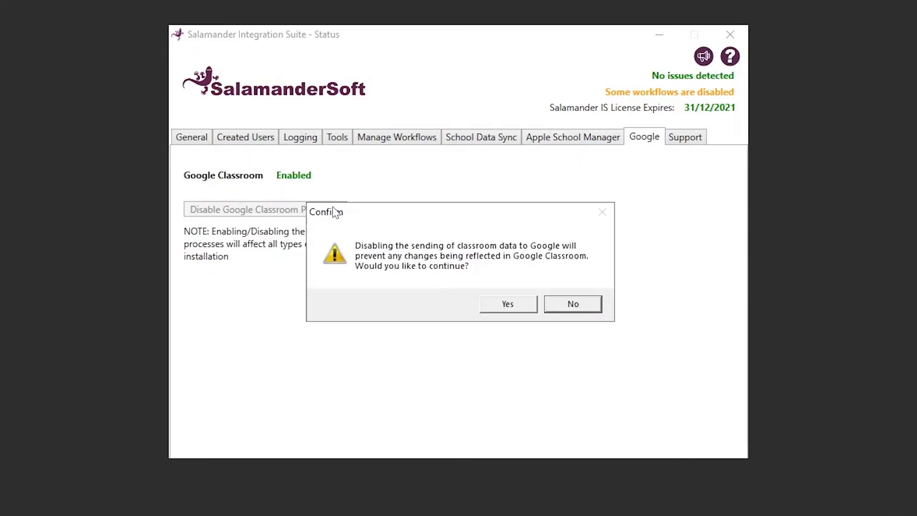
{"action": "mouse_move", "coordinate": [521, 310]}
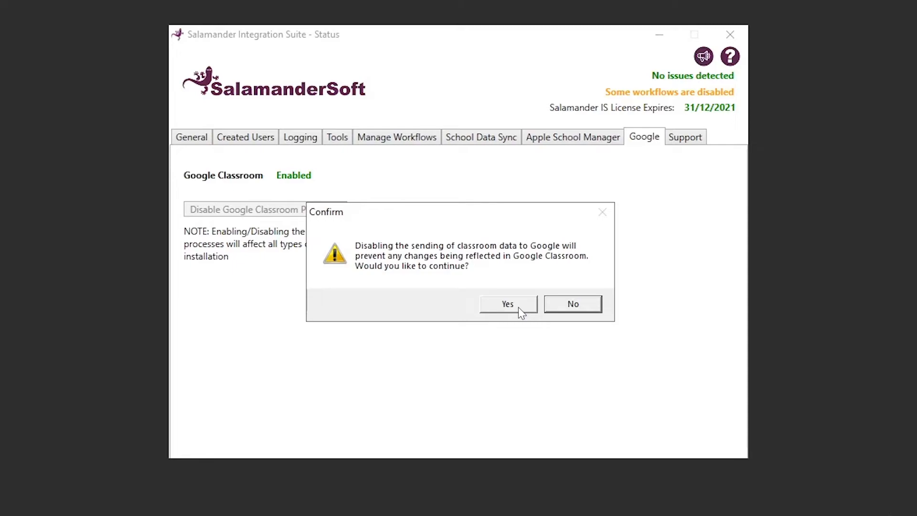
{"action": "left_click", "coordinate": [506, 304]}
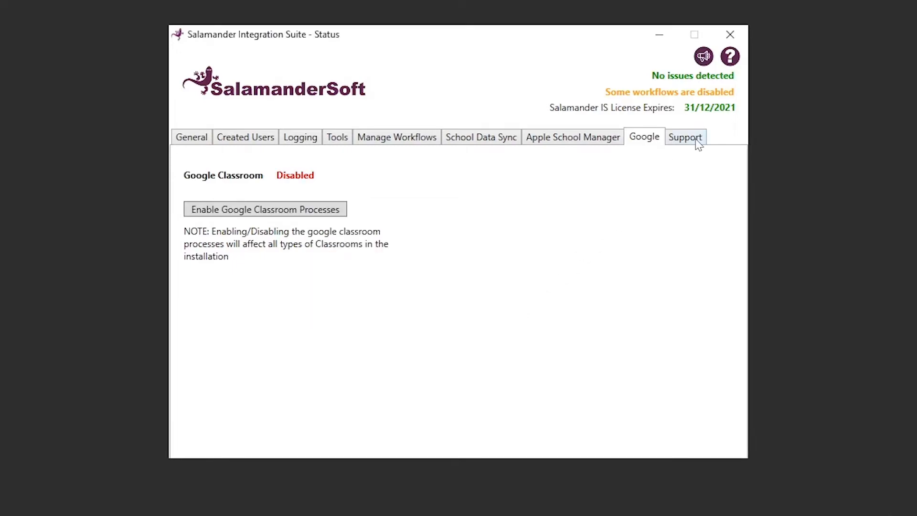
Enable SalamanderSoft remote support access for 4 hours and confirm with Yes
{"action": "left_click", "coordinate": [684, 137]}
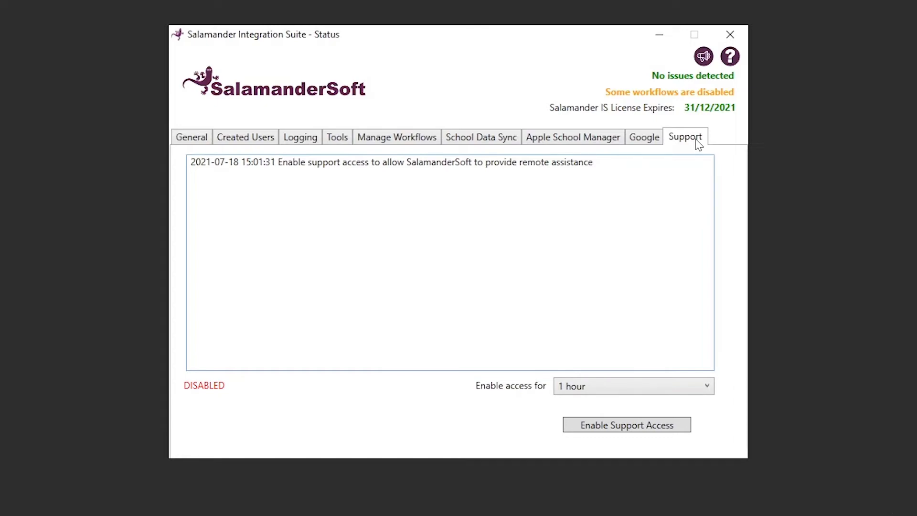
{"action": "mouse_move", "coordinate": [698, 391]}
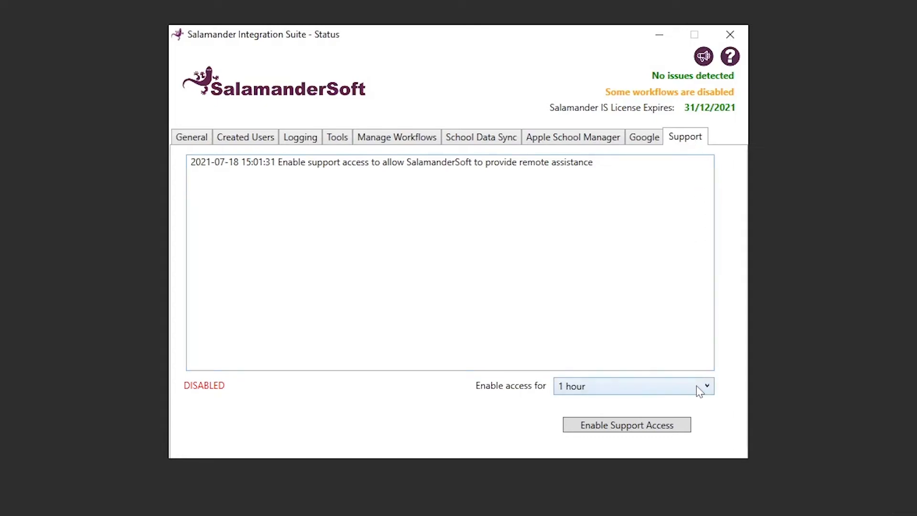
{"action": "left_click", "coordinate": [705, 386]}
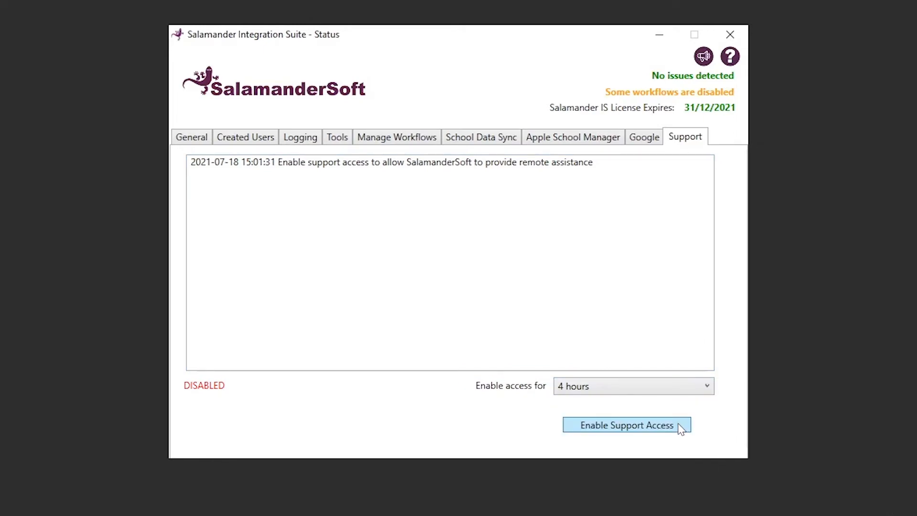
{"action": "left_click", "coordinate": [625, 425]}
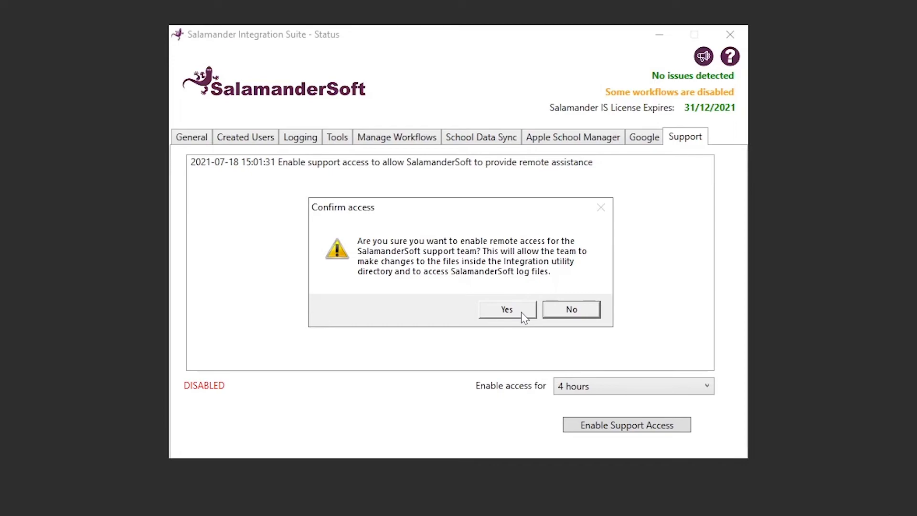
{"action": "left_click", "coordinate": [505, 309]}
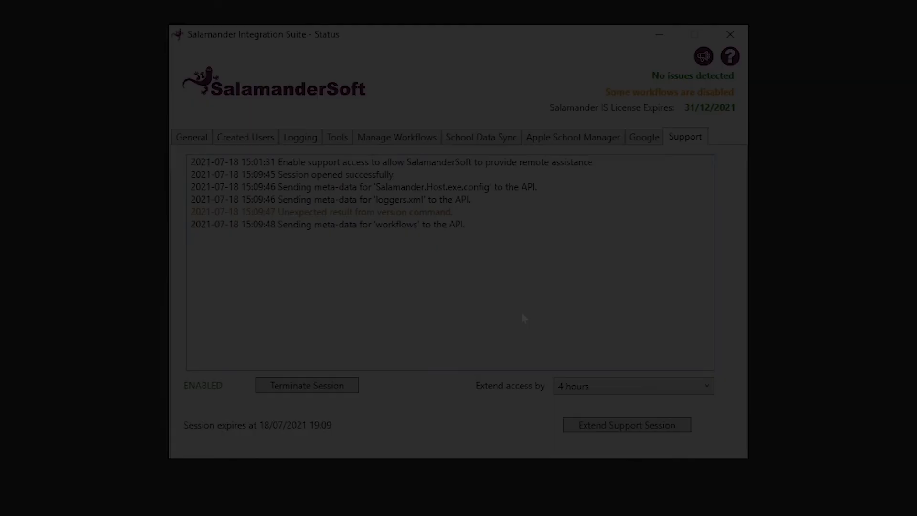
{"action": "left_click", "coordinate": [191, 136]}
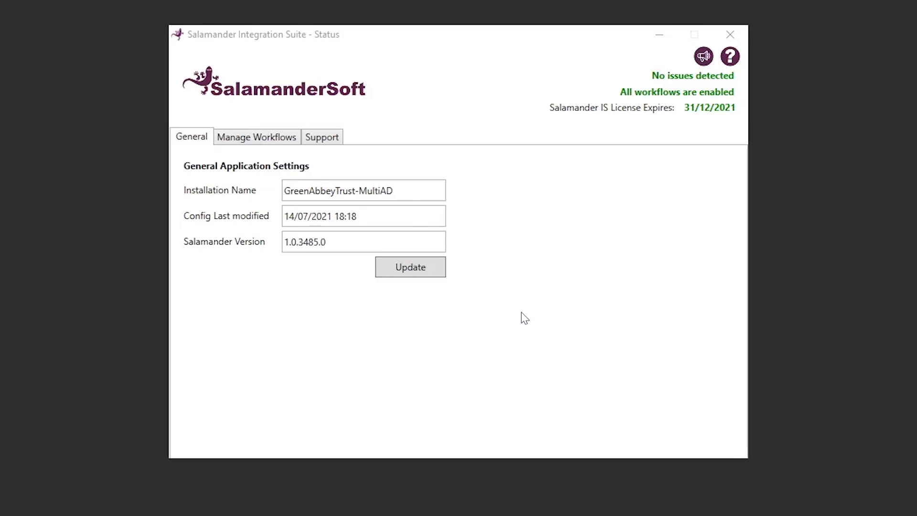
Run the update check to confirm the app is current, then view the scheduled workflow list
{"action": "left_click", "coordinate": [409, 267]}
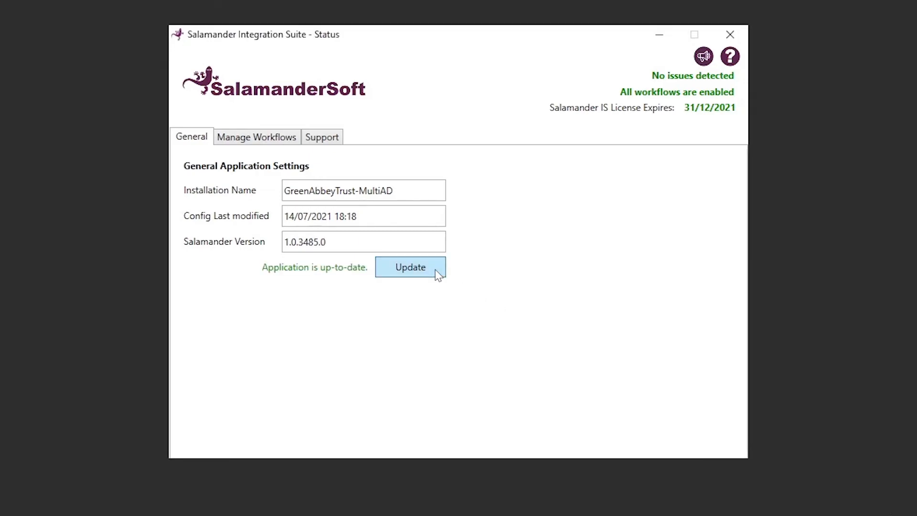
{"action": "left_click", "coordinate": [256, 137]}
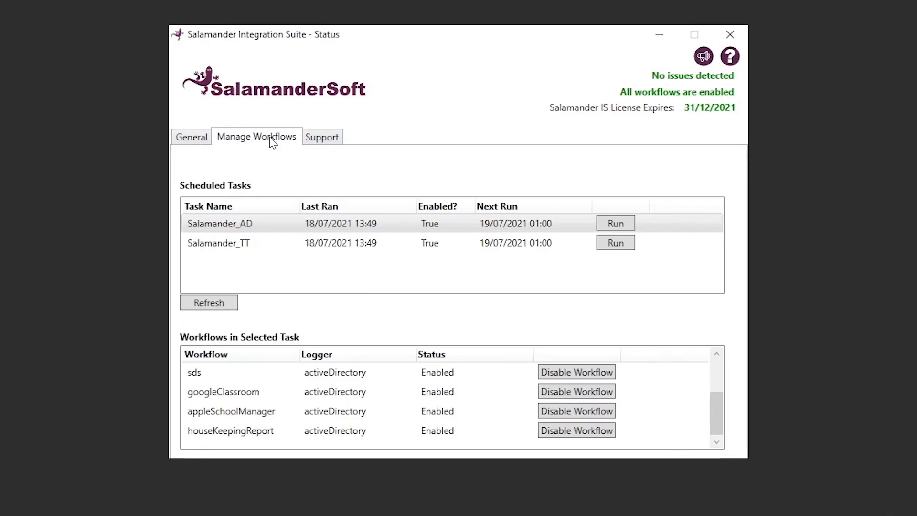
{"action": "mouse_move", "coordinate": [342, 227]}
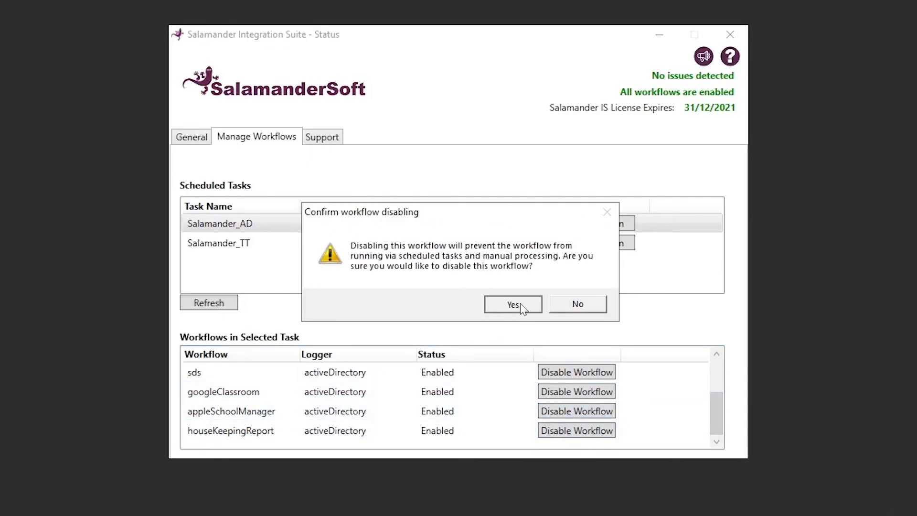
Disable the appleSchoolManager workflow and view the Support page with access disabled
{"action": "left_click", "coordinate": [512, 305]}
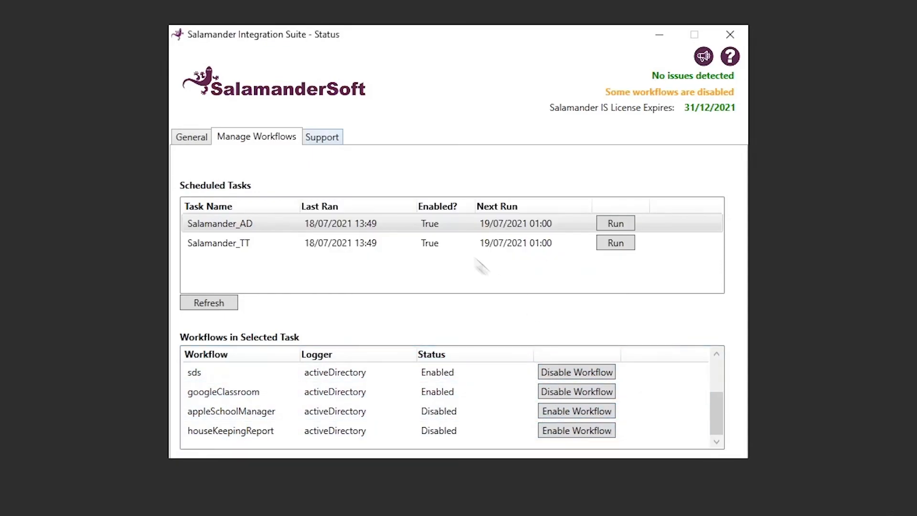
{"action": "left_click", "coordinate": [321, 136]}
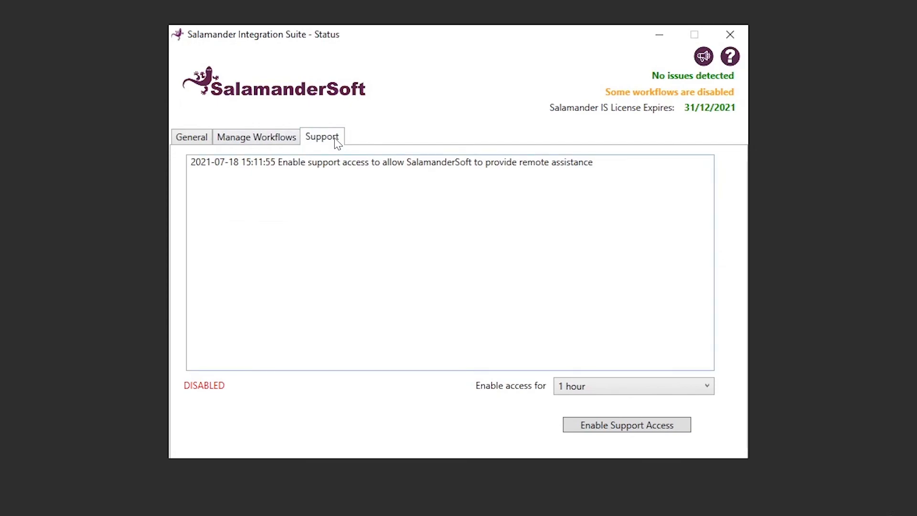